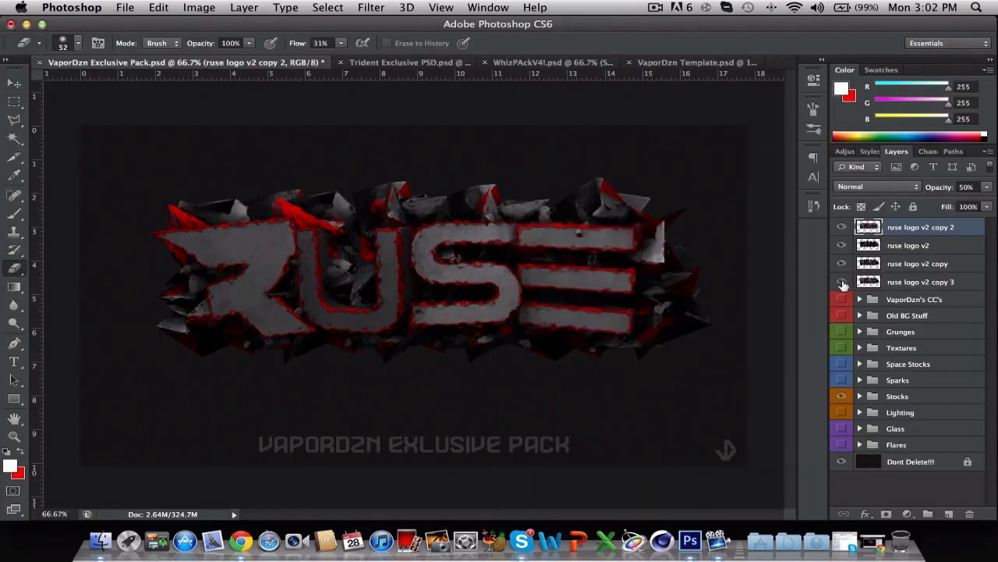
Copy the RUSE logo and glass fragment layers from the Exclusive Pack into the VaporDzn Template.
{"action": "left_click", "coordinate": [874, 186]}
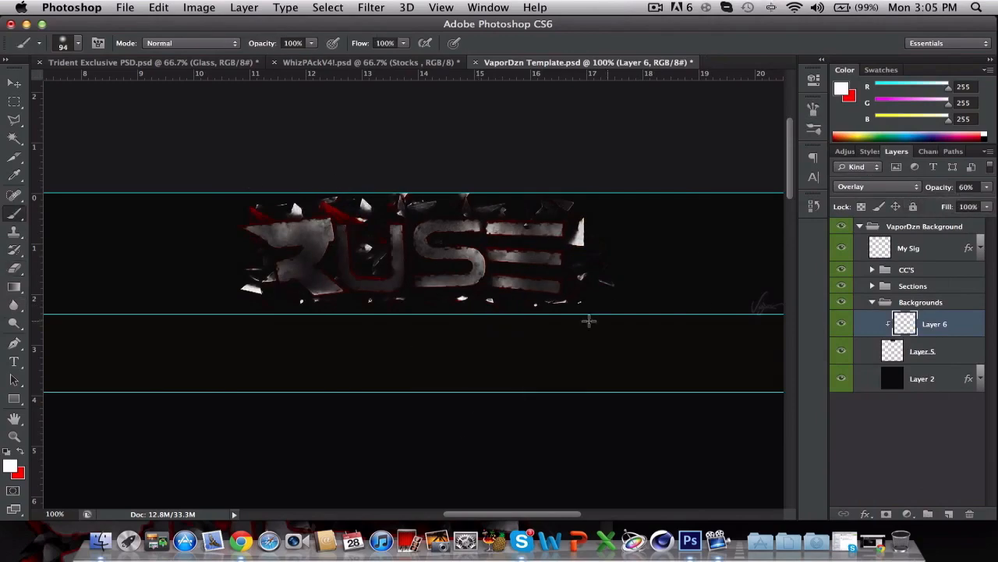
{"action": "left_click", "coordinate": [149, 62]}
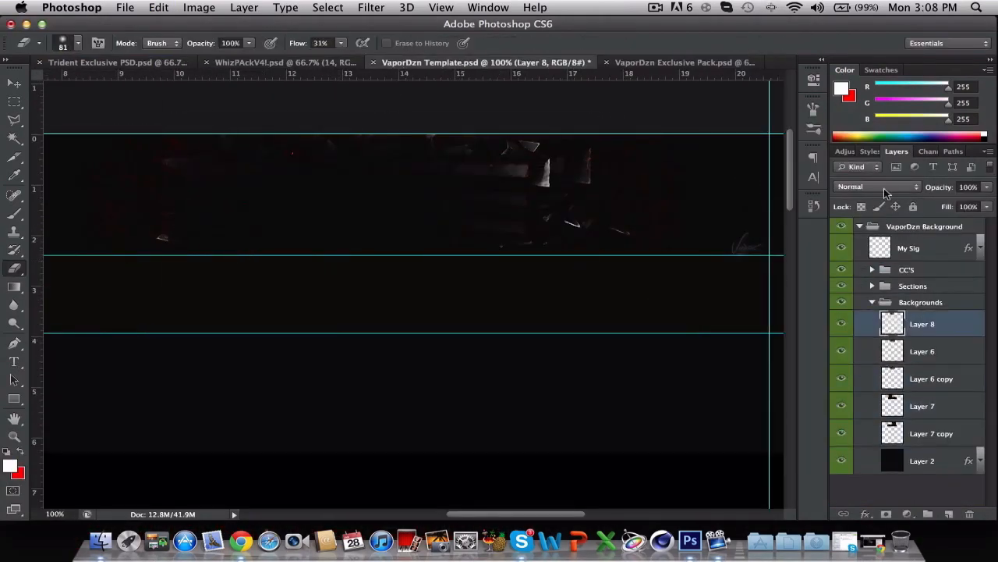
Set the glass layer and the new shard layer to Screen blend mode.
{"action": "left_click", "coordinate": [876, 186]}
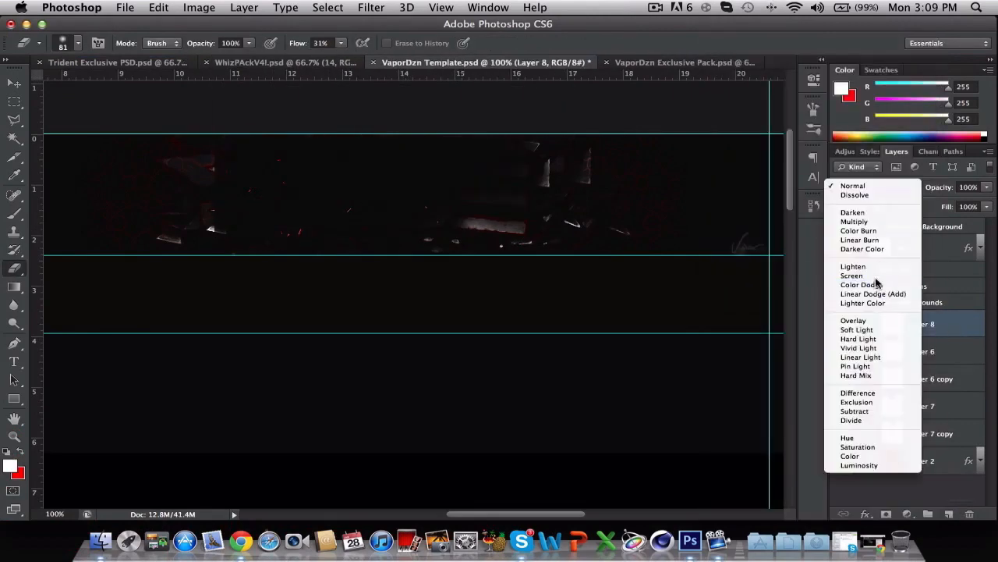
{"action": "left_click", "coordinate": [852, 276]}
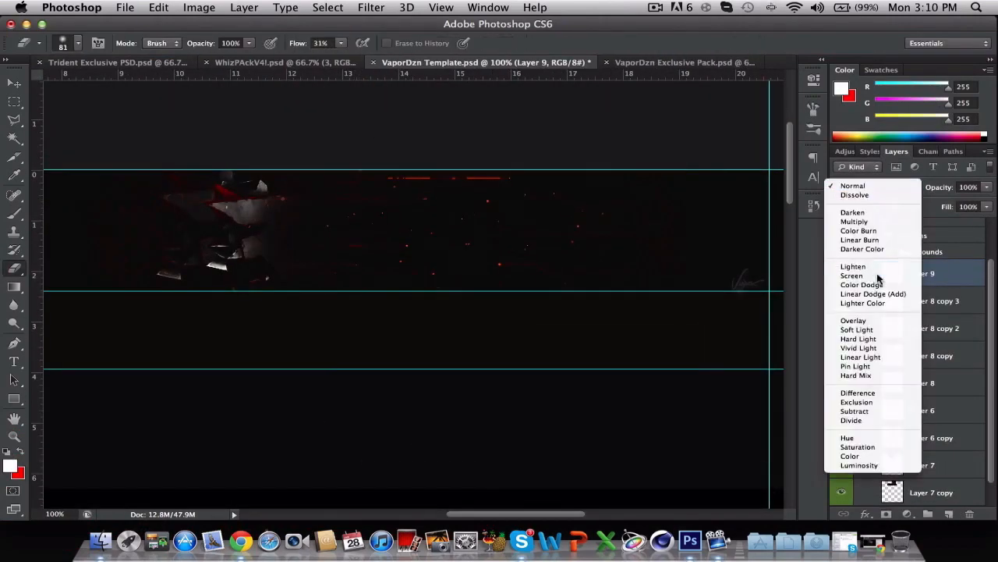
{"action": "left_click", "coordinate": [852, 275]}
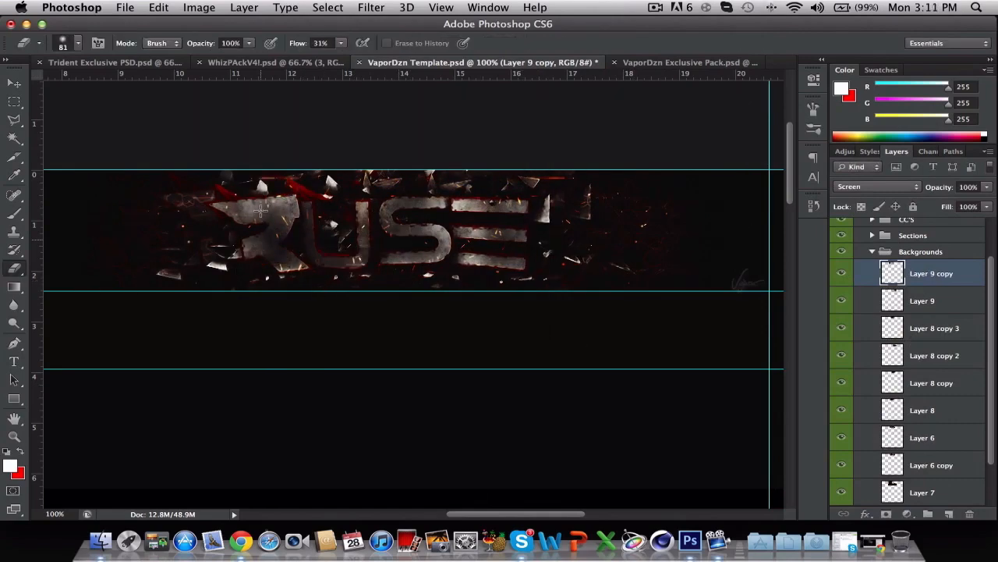
Bring spark and red grunge stocks from the Exclusive and Whiz packs into the banner.
{"action": "left_click", "coordinate": [643, 63]}
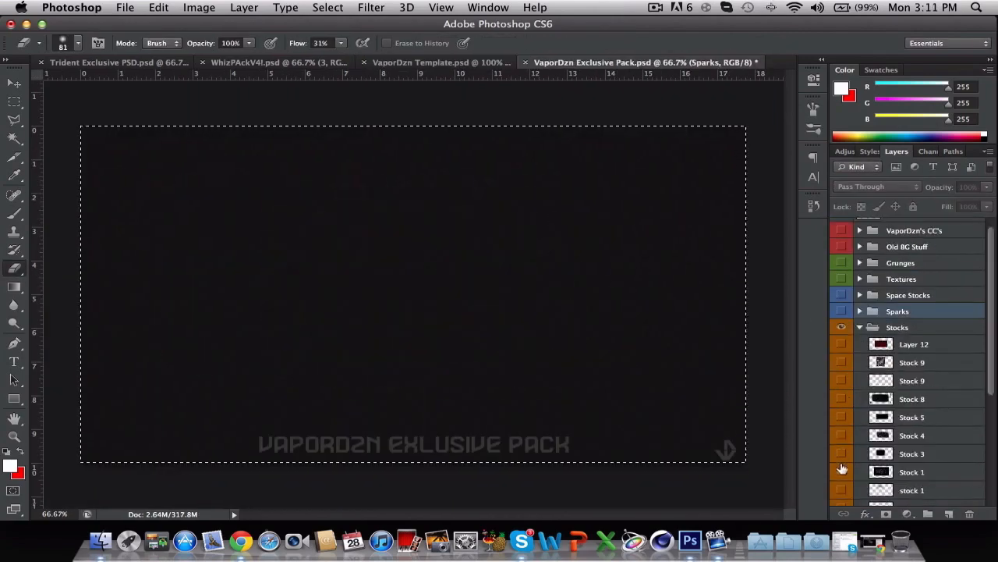
{"action": "left_click", "coordinate": [440, 63]}
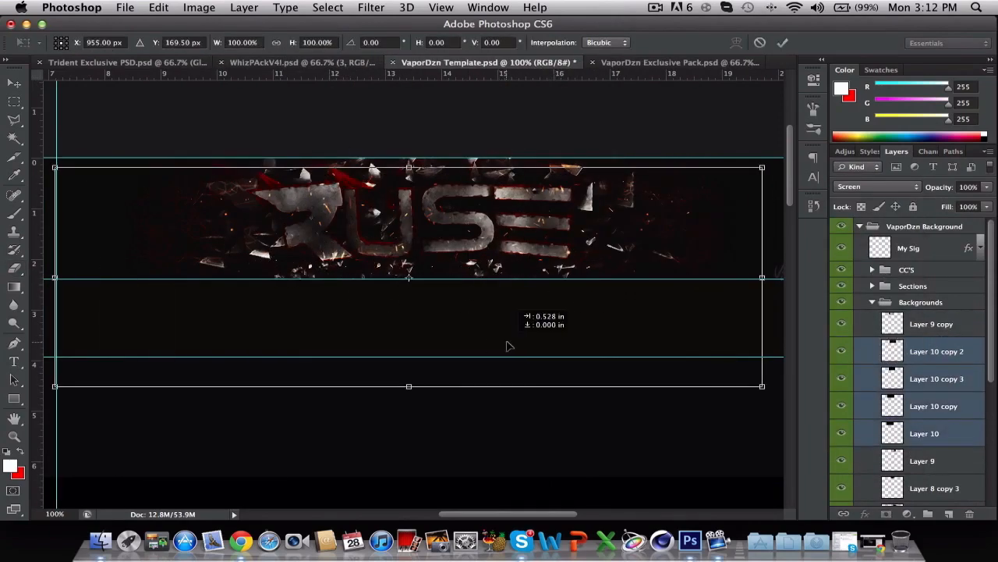
{"action": "left_click", "coordinate": [304, 62]}
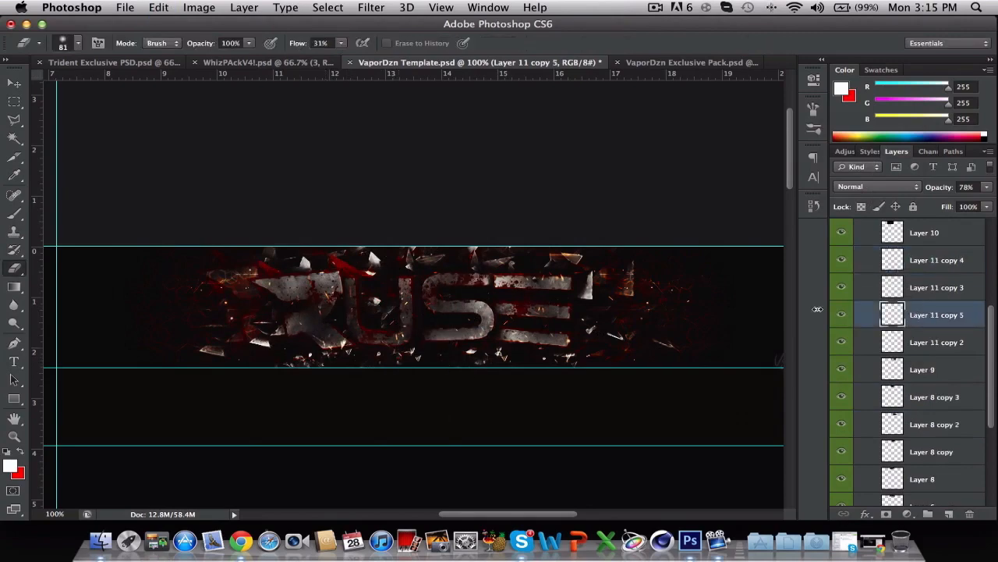
{"action": "left_click", "coordinate": [687, 62]}
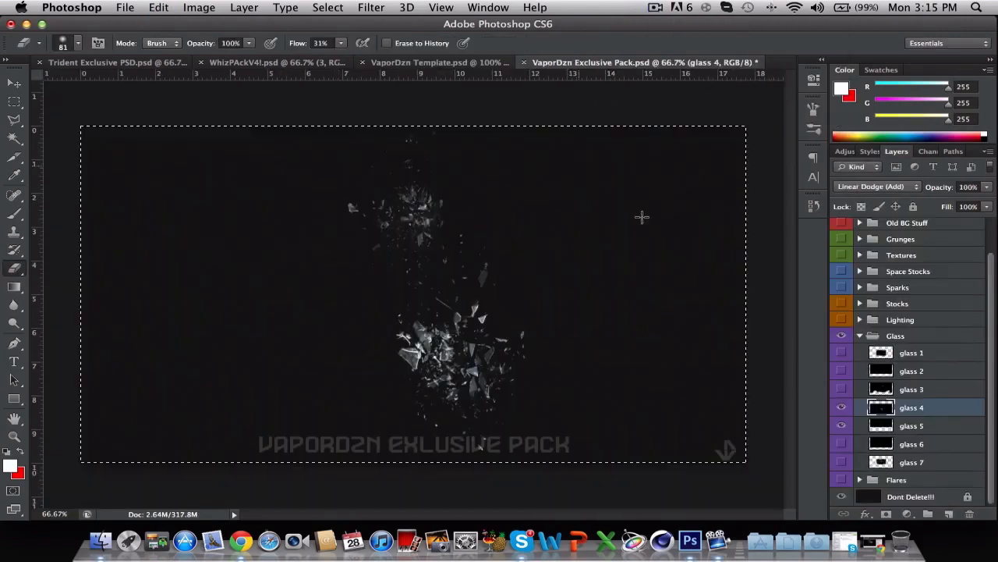
{"action": "left_click", "coordinate": [273, 63]}
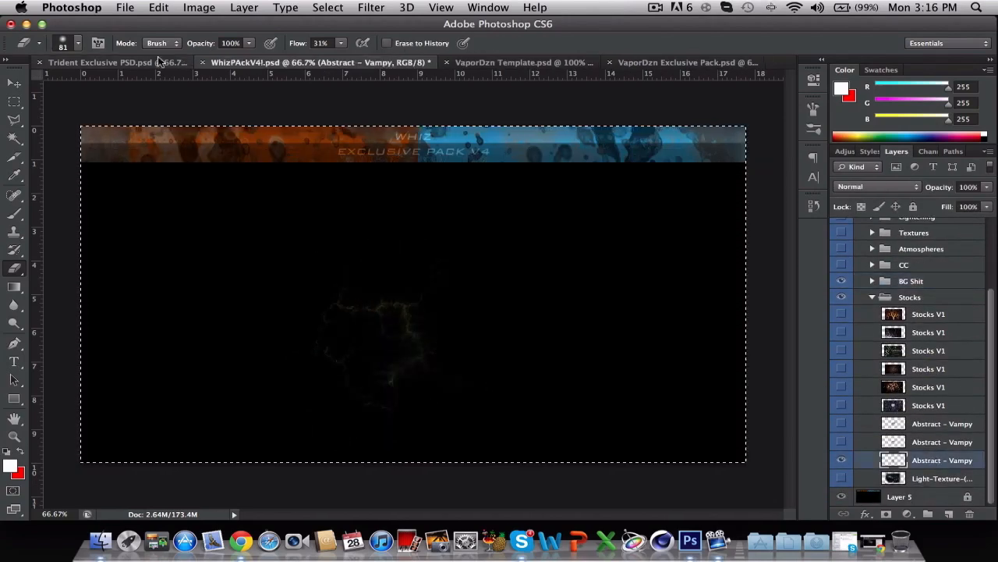
{"action": "left_click", "coordinate": [484, 62]}
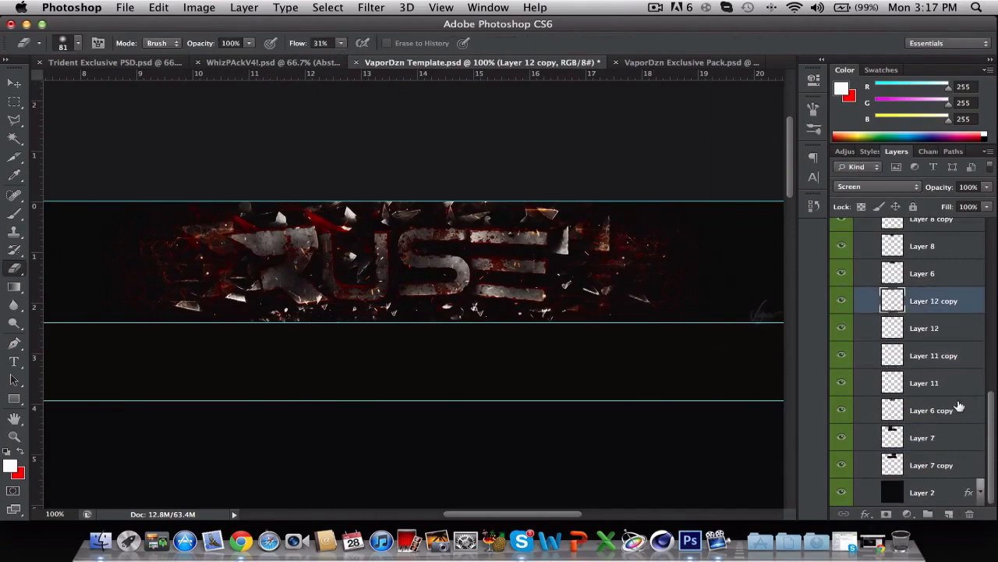
{"action": "left_click", "coordinate": [273, 63]}
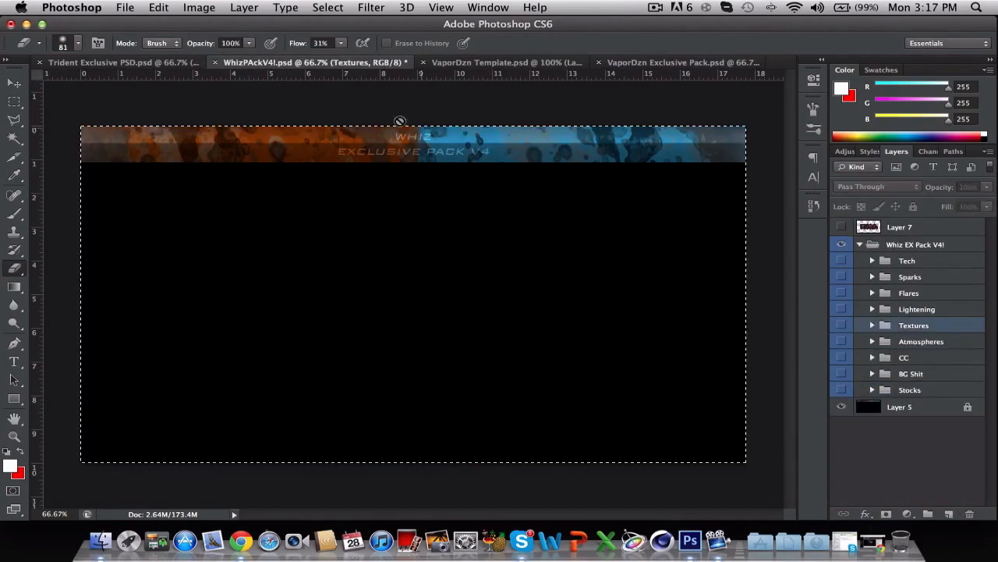
{"action": "left_click", "coordinate": [484, 62]}
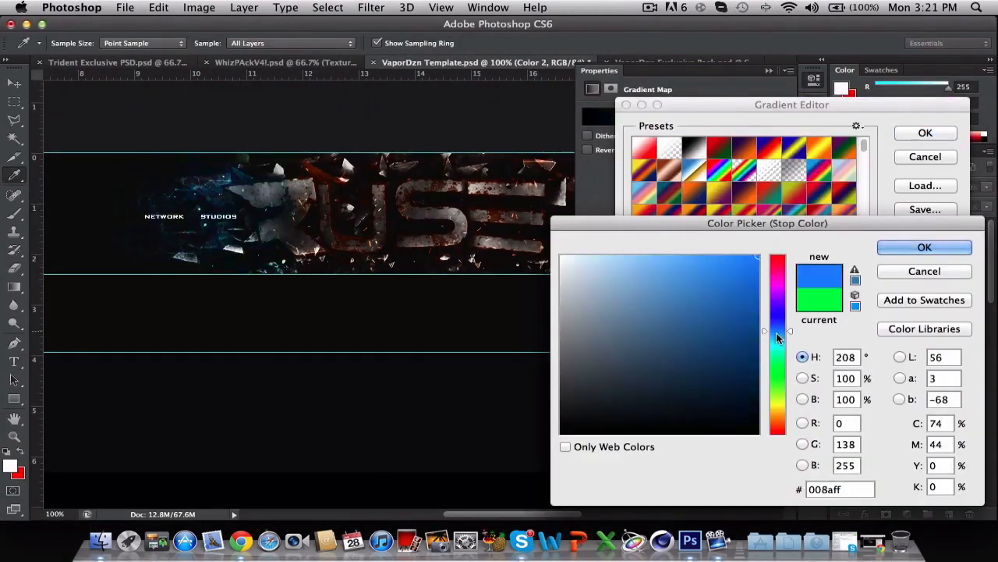
Set the Gradient Map stop to bright blue #008aff in the Color Picker.
{"action": "left_click", "coordinate": [924, 248]}
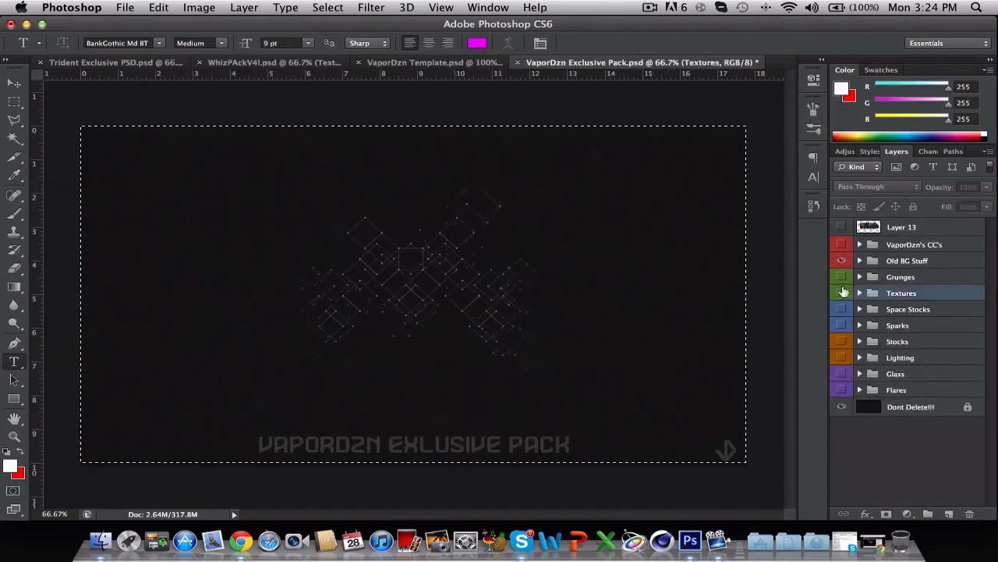
Transform a purple Color Dodge glow layer, lower its opacity, and open the PNG export.
{"action": "left_click", "coordinate": [116, 63]}
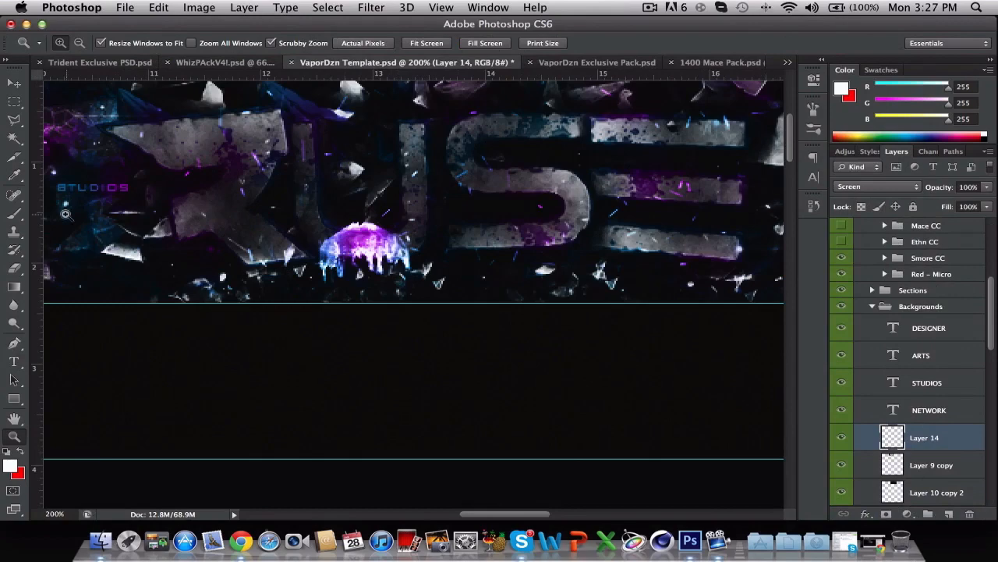
{"action": "key", "text": "cmd+t"}
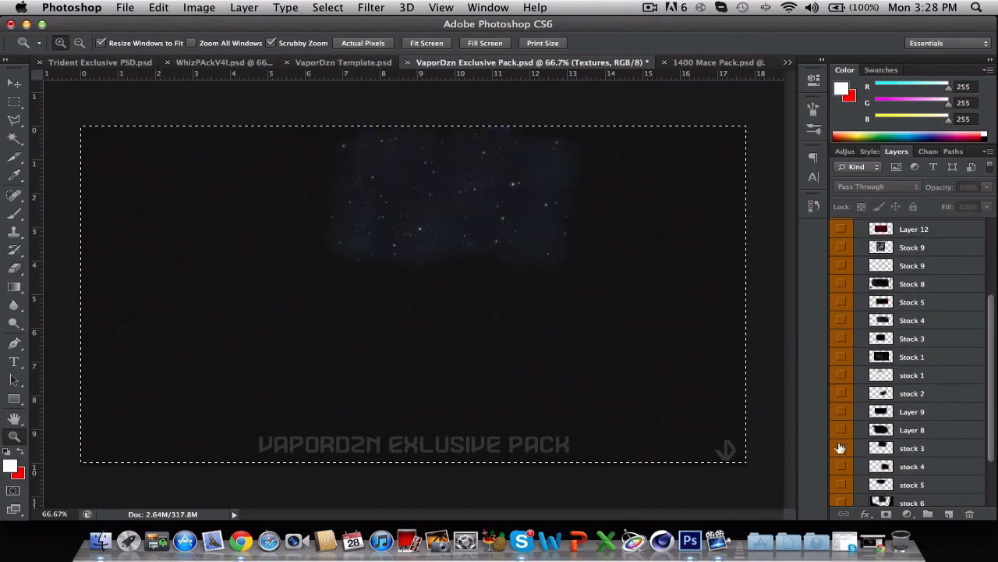
{"action": "left_click", "coordinate": [343, 63]}
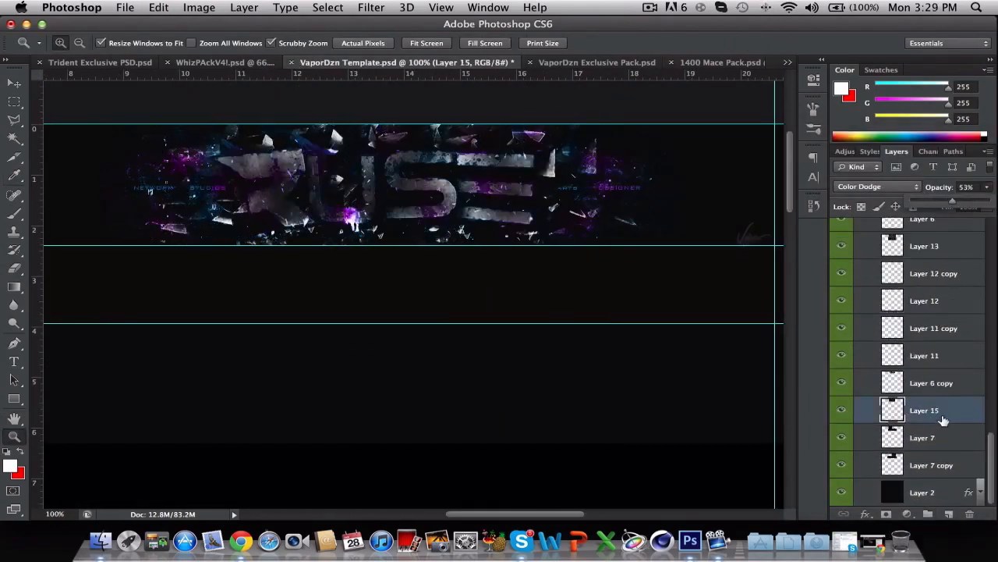
{"action": "left_click_drag", "start_coordinate": [956, 201], "coordinate": [944, 202]}
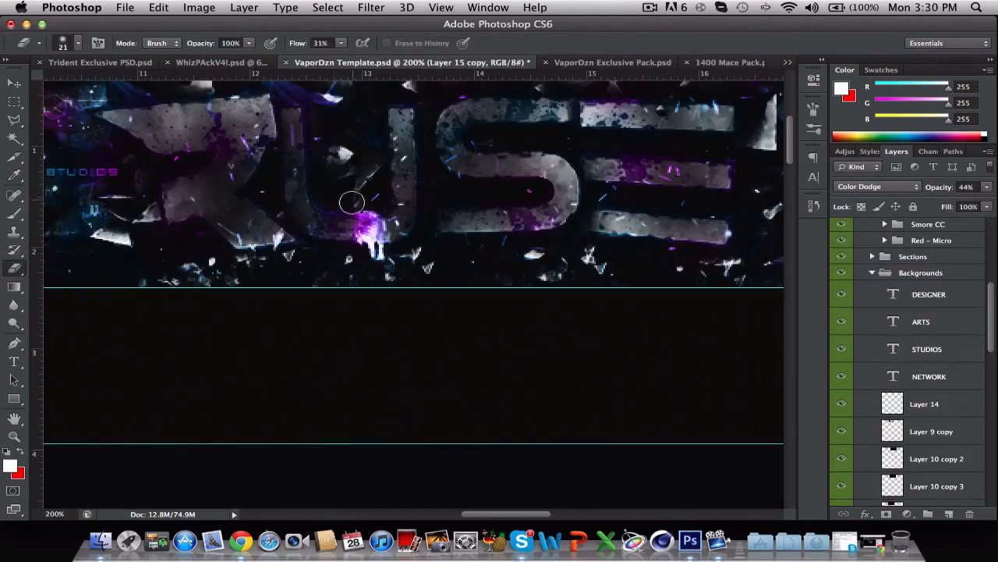
{"action": "left_click", "coordinate": [124, 7]}
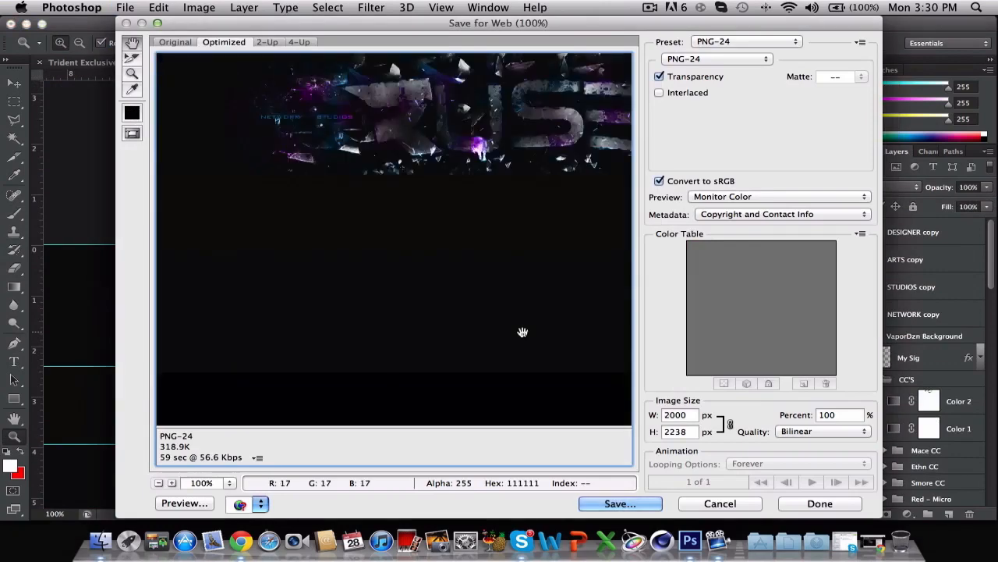
{"action": "left_click", "coordinate": [720, 504]}
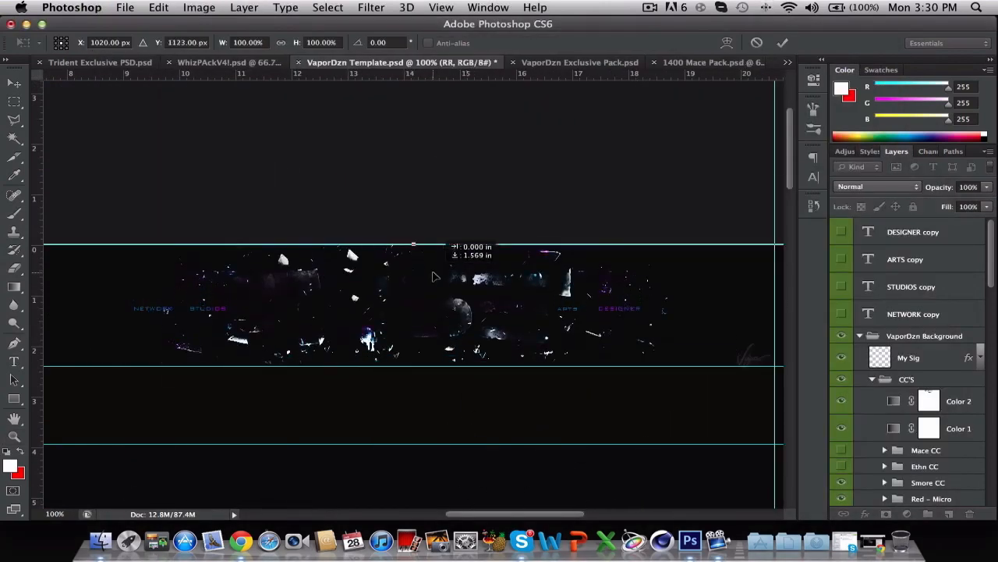